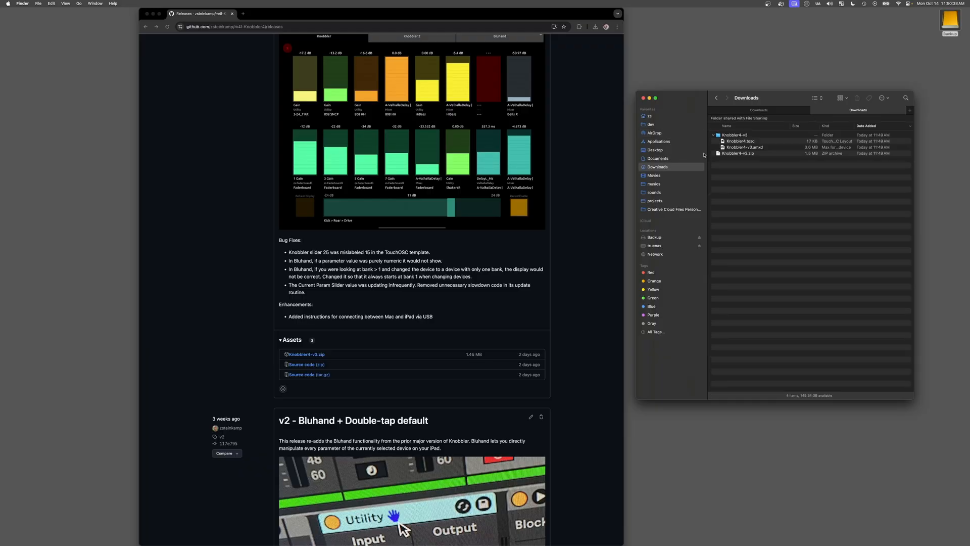
Pick up Knobbler4-v3.amxd from the Knobbler4-v3 folder in Downloads
left_click(743, 147)
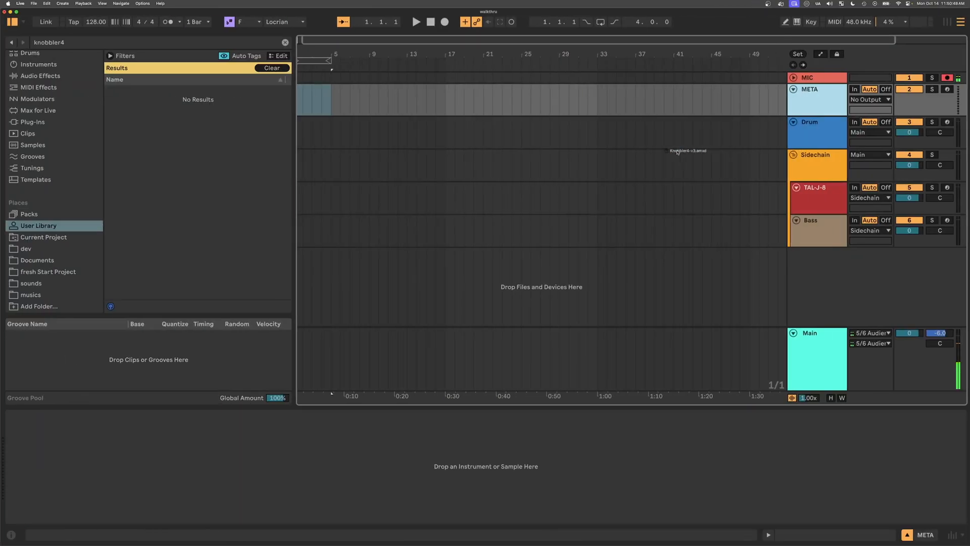
Drop Knobbler4-v3.amxd onto User Library under Places in Live's browser
left_click(39, 226)
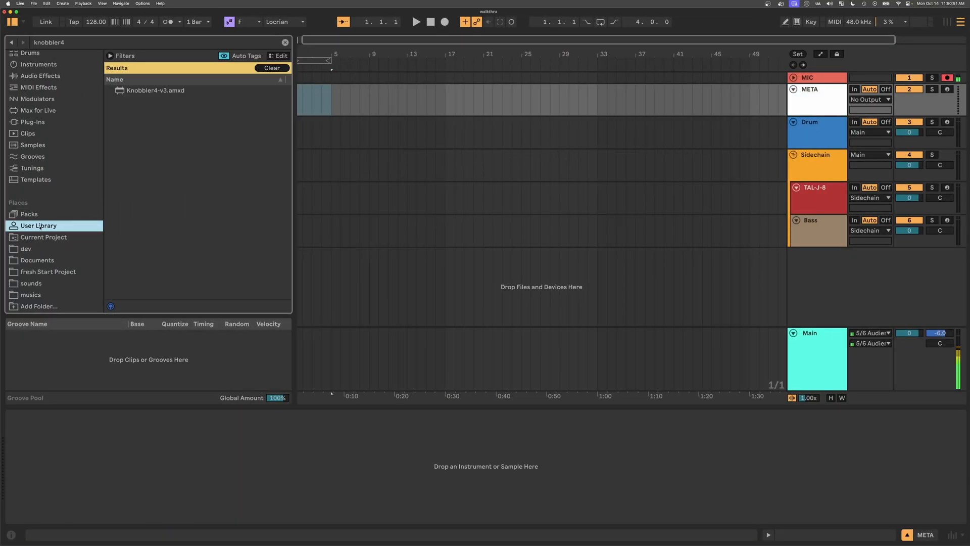